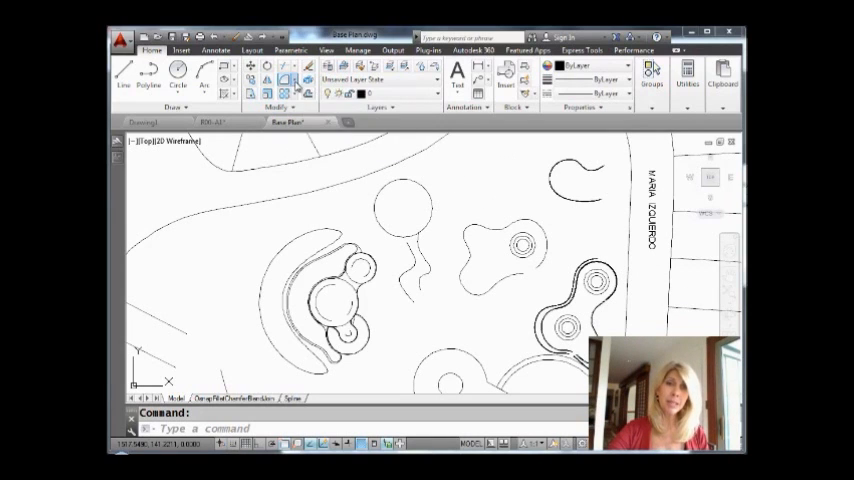
- Start Blend Curves from the Fillet flyout in the Modify panel
{"action": "left_click", "coordinate": [290, 66]}
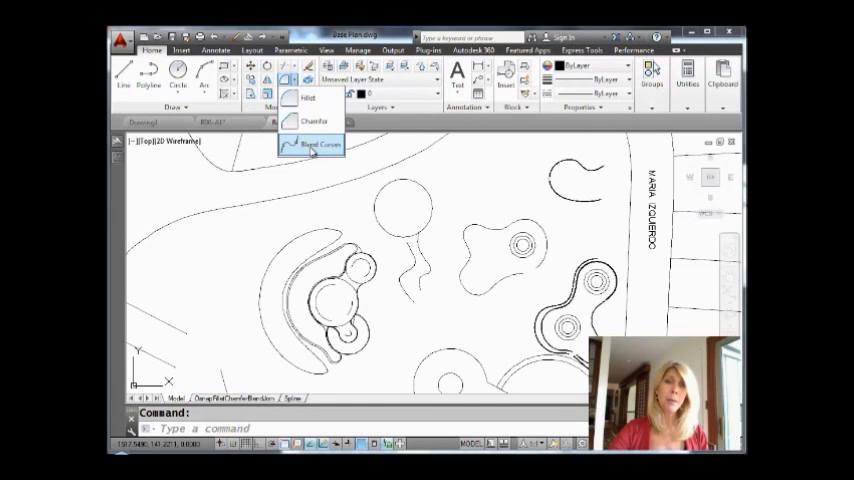
{"action": "left_click", "coordinate": [316, 145]}
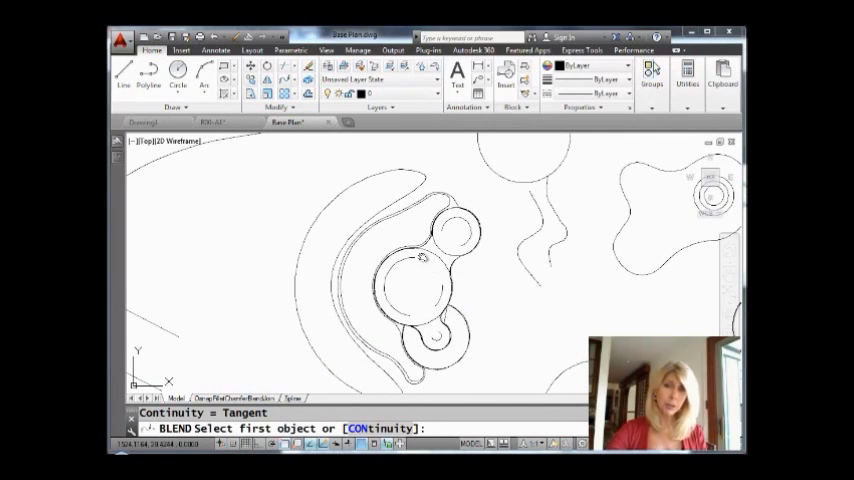
- Pick objects on the circles for a blend, then pick the first curve for a new blend
{"action": "left_click", "coordinate": [413, 262]}
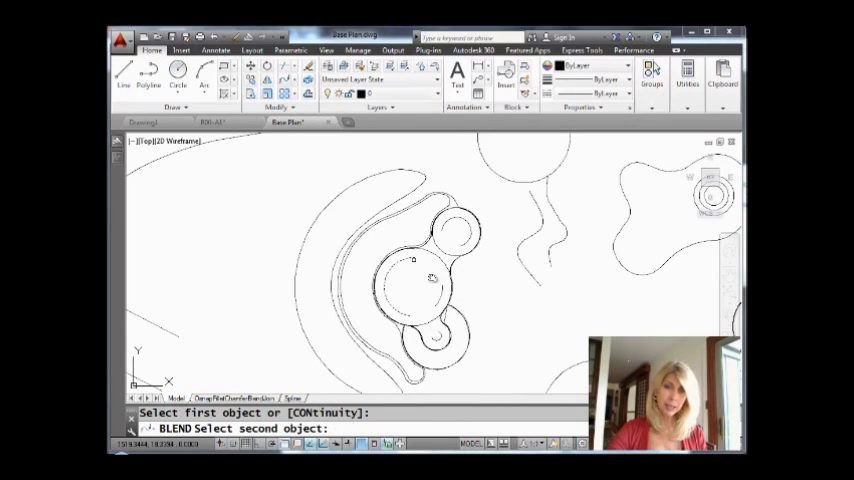
{"action": "left_click", "coordinate": [413, 282]}
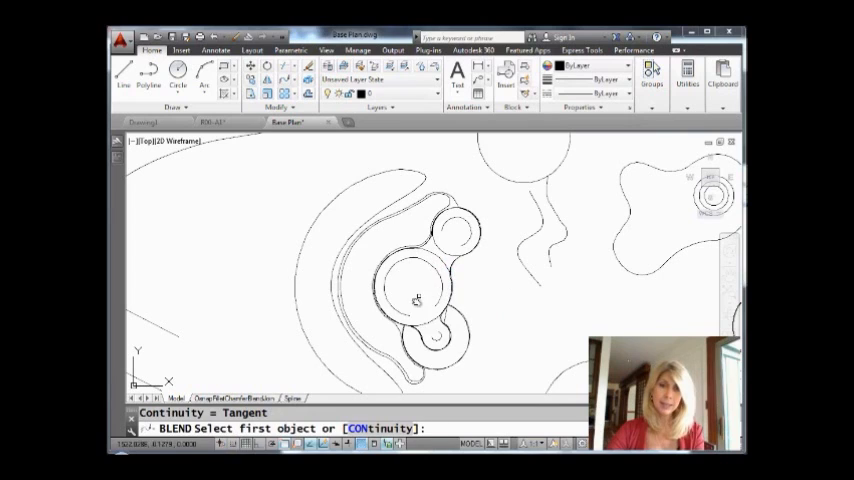
{"action": "left_click", "coordinate": [430, 300]}
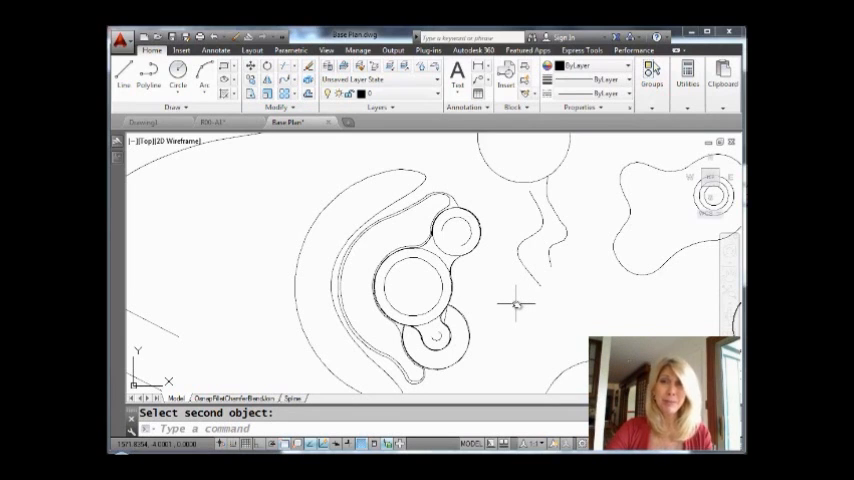
{"action": "mouse_move", "coordinate": [533, 295]}
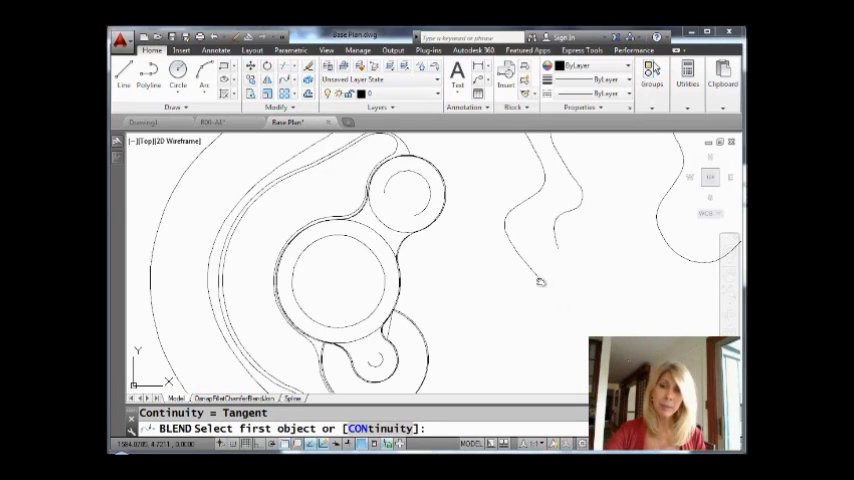
- Pick the wavy curve's open end to create the tangent blend
{"action": "left_click", "coordinate": [540, 282]}
{"action": "type", "text": "con"}
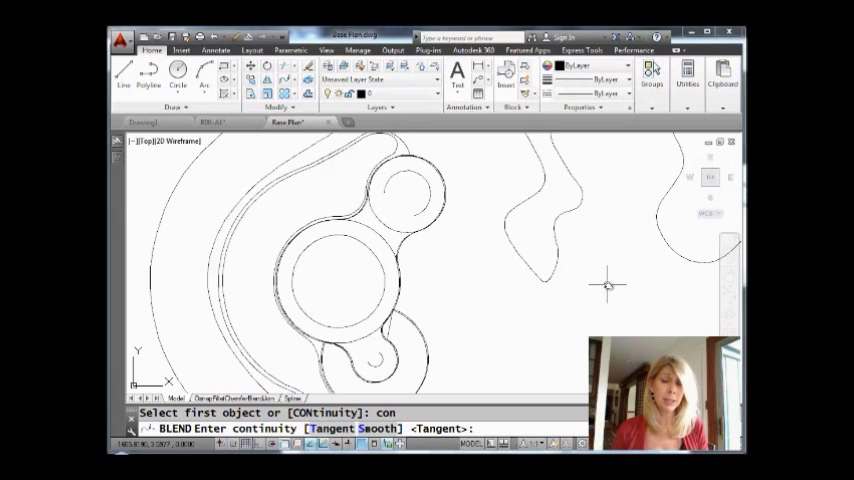
- Choose Smooth continuity (S) for the next blend
{"action": "type", "text": "s"}
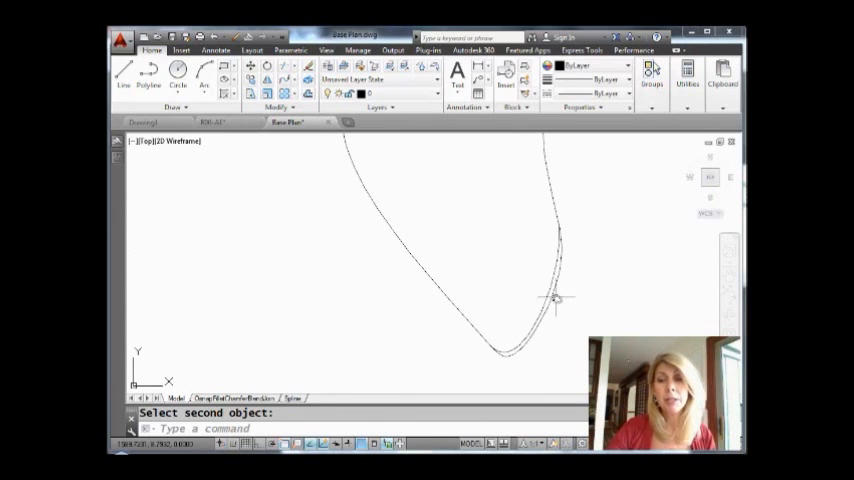
- Pick the second curve for the smooth blend, then drag a control-point grip to reshape it
{"action": "left_click", "coordinate": [540, 305]}
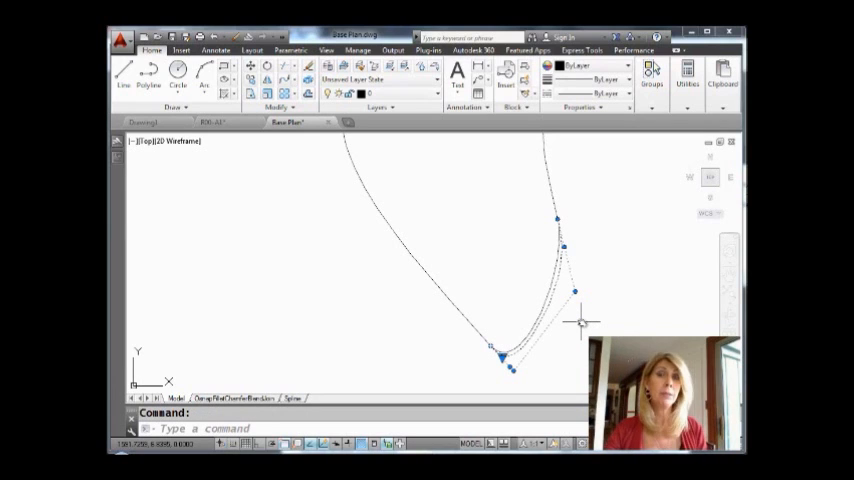
{"action": "mouse_move", "coordinate": [550, 280]}
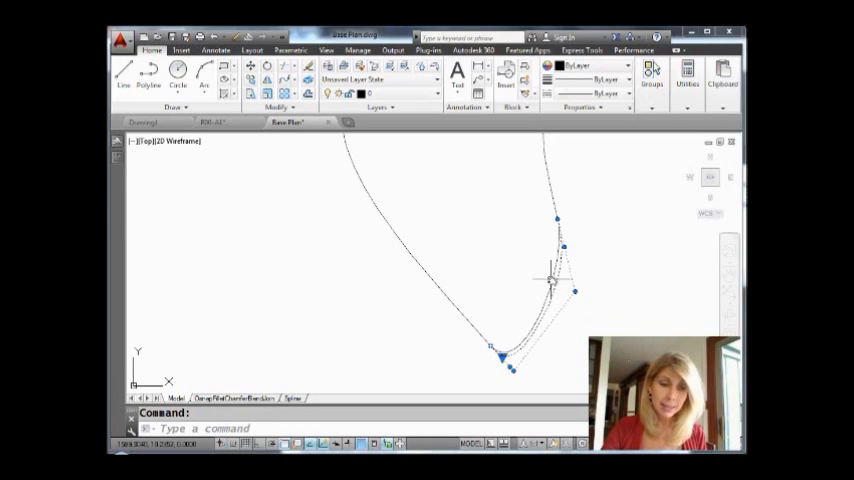
{"action": "key", "text": "Escape"}
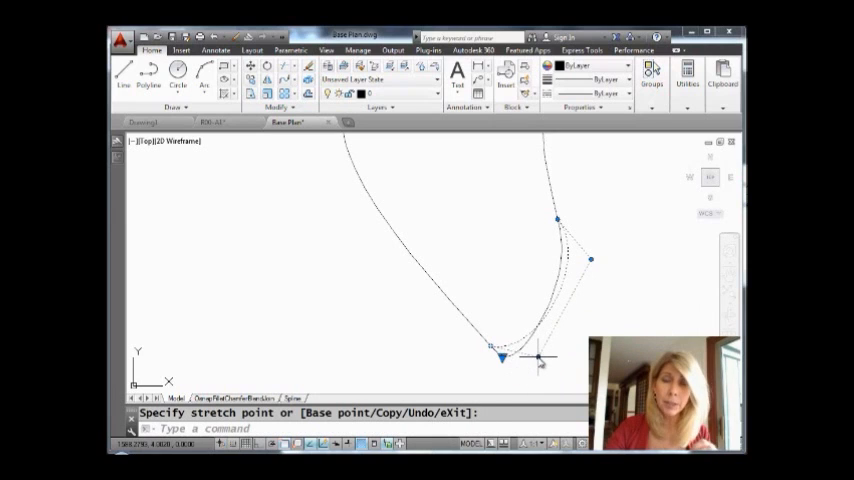
{"action": "right_click", "coordinate": [537, 356]}
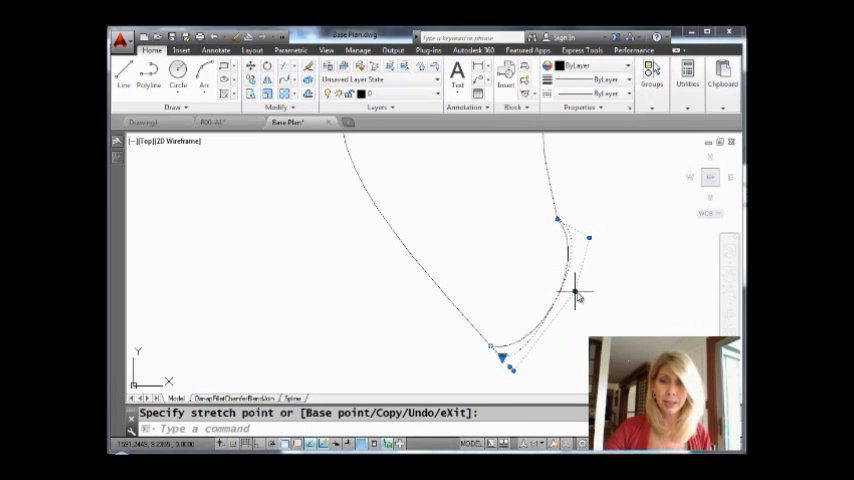
{"action": "left_click_drag", "start_coordinate": [578, 297], "coordinate": [512, 372]}
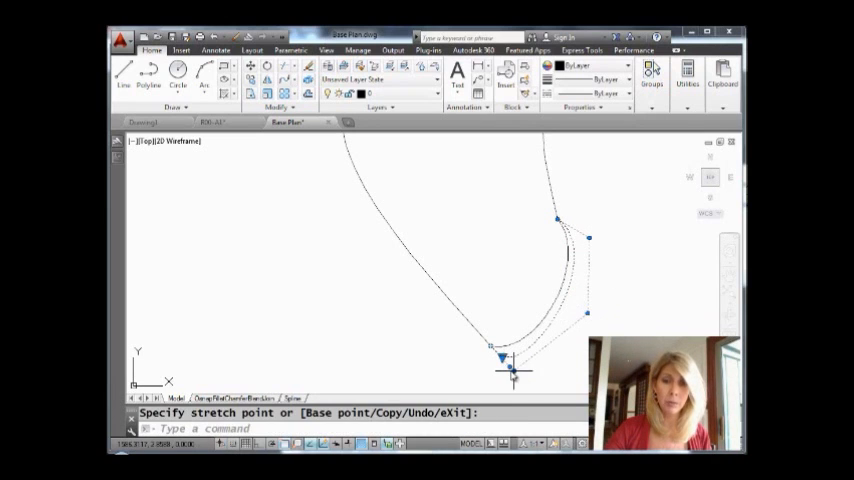